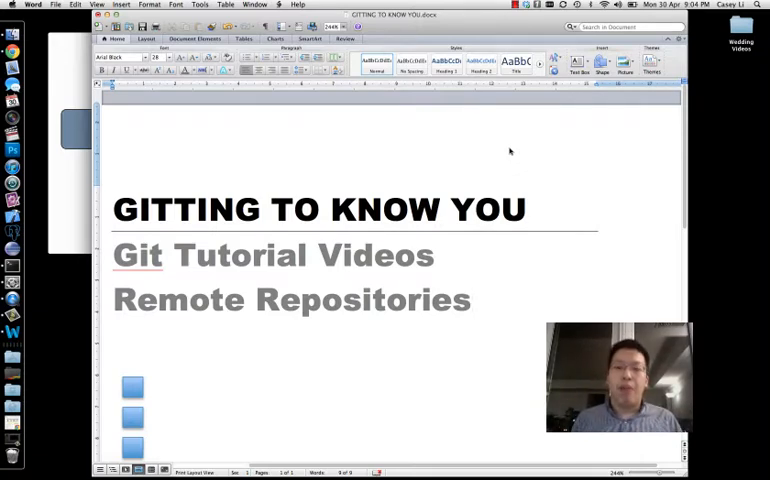
Step: Run ls in the my-first-piece-of-software folder to show its text file
left_click(470, 300)
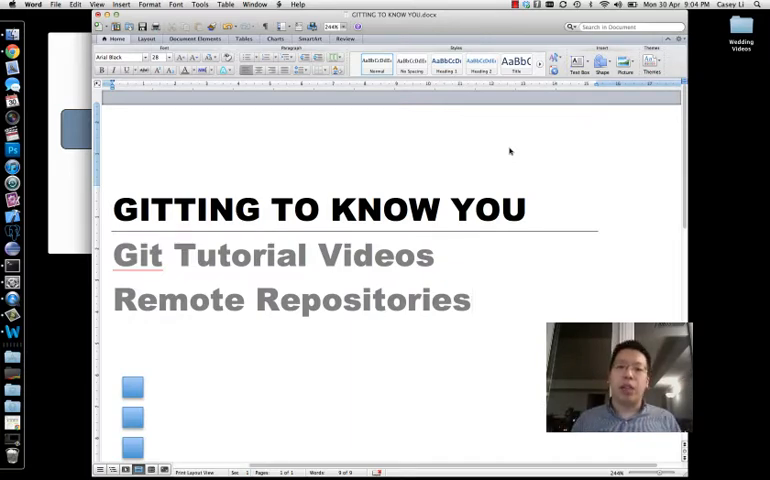
left_click(470, 299)
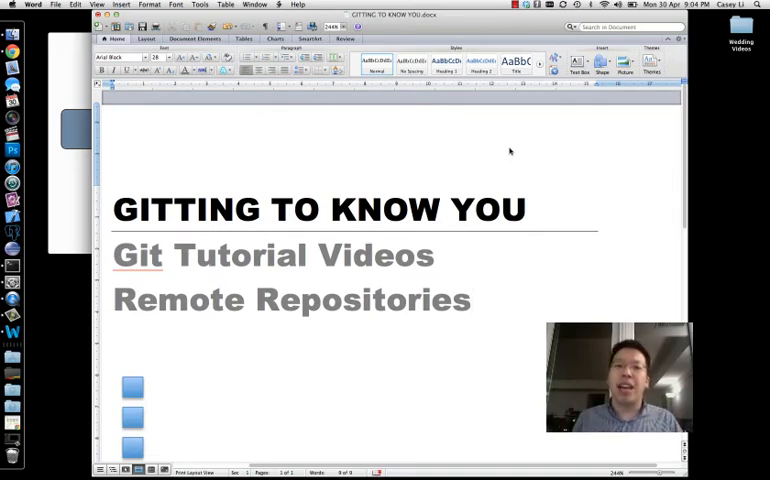
left_click(468, 299)
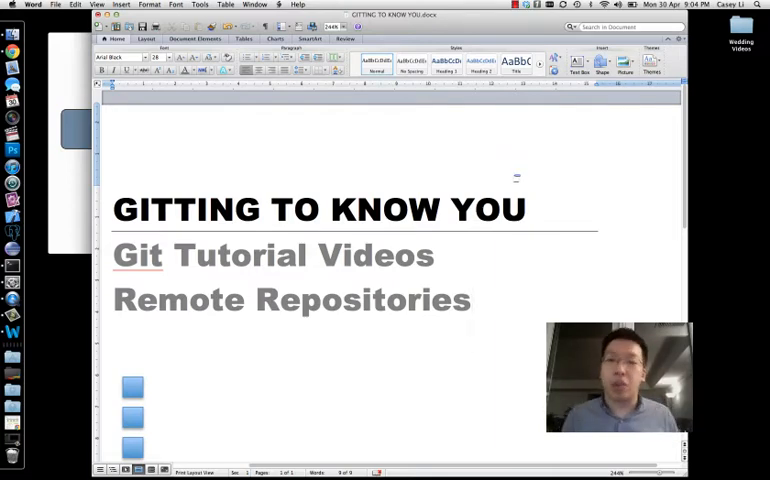
left_click(470, 299)
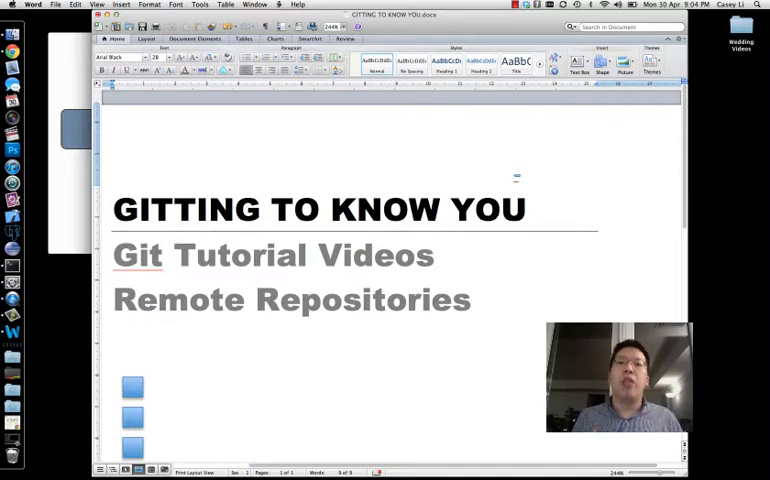
left_click(470, 300)
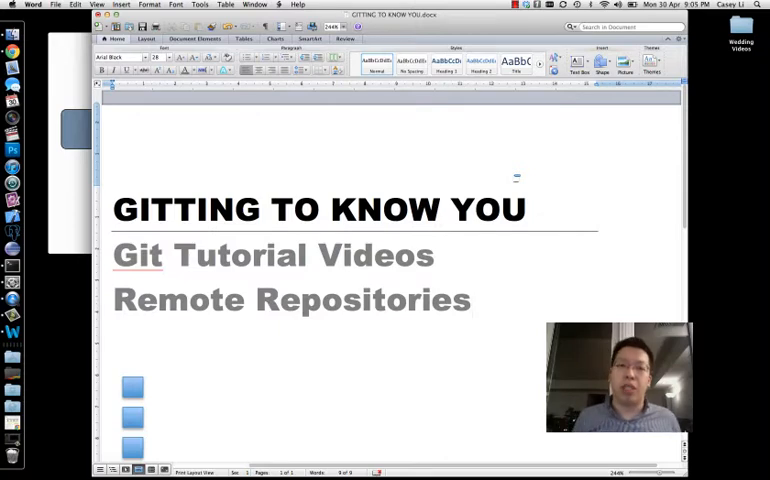
left_click(470, 299)
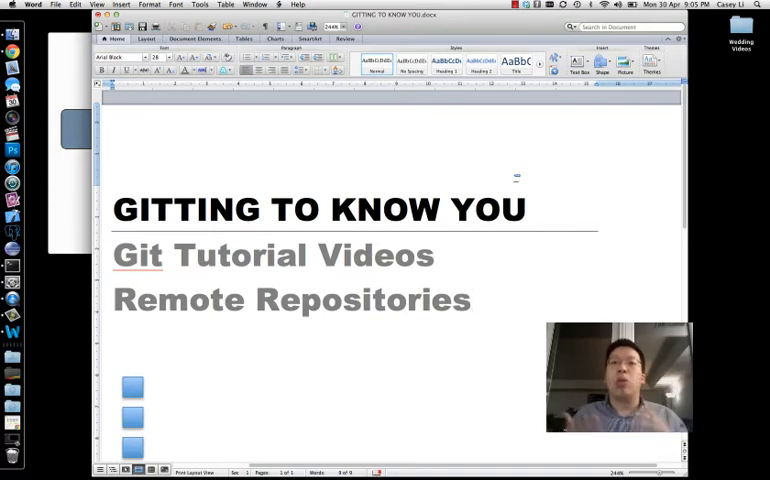
left_click(470, 299)
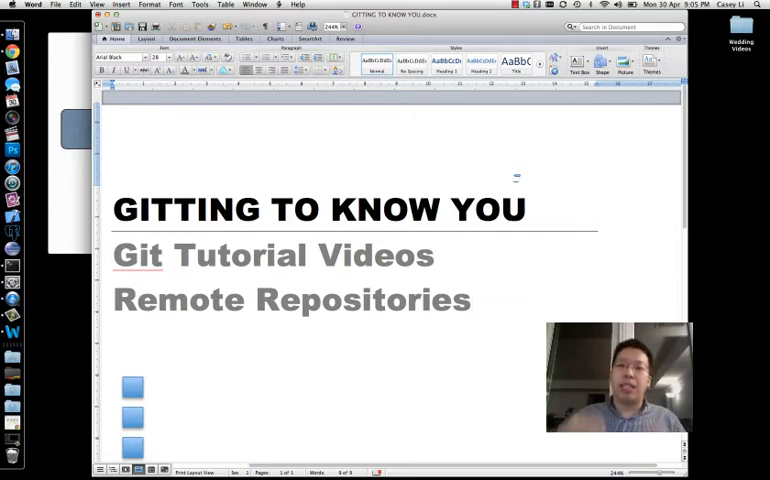
left_click(470, 300)
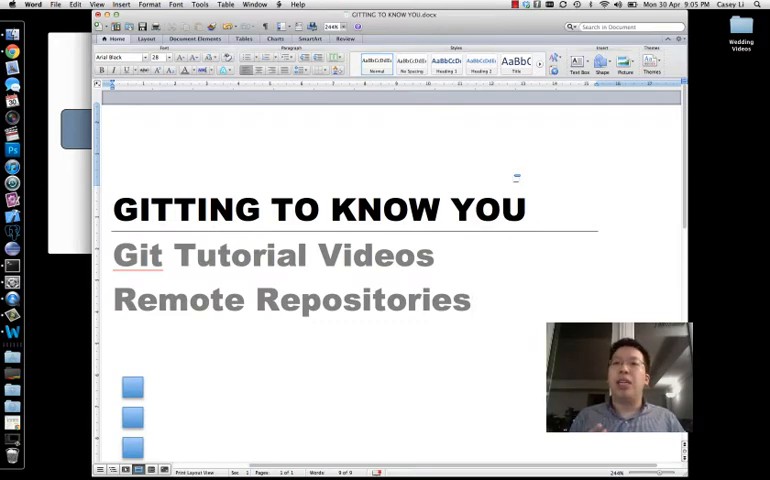
left_click(470, 299)
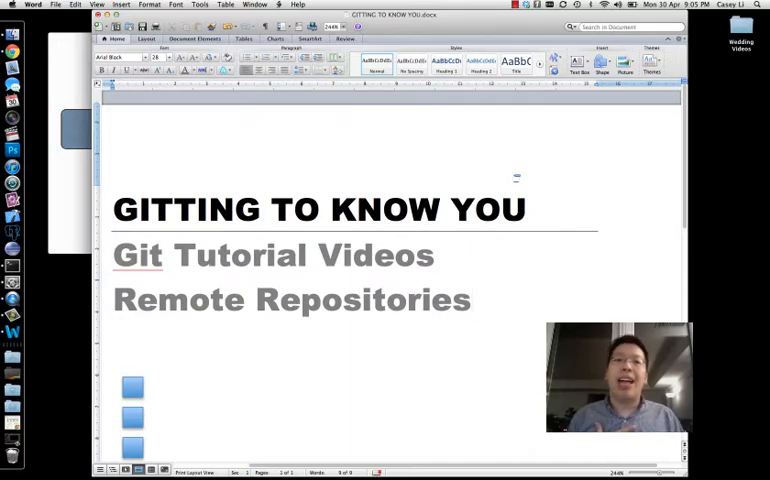
left_click(470, 299)
type("ls")
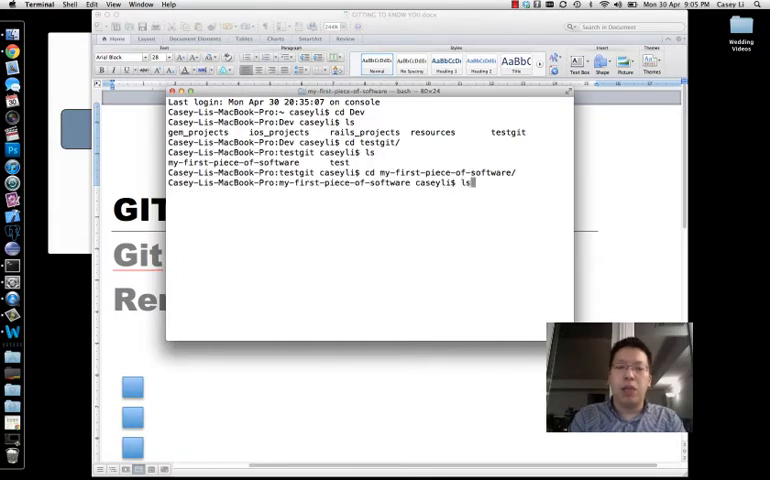
key("Return")
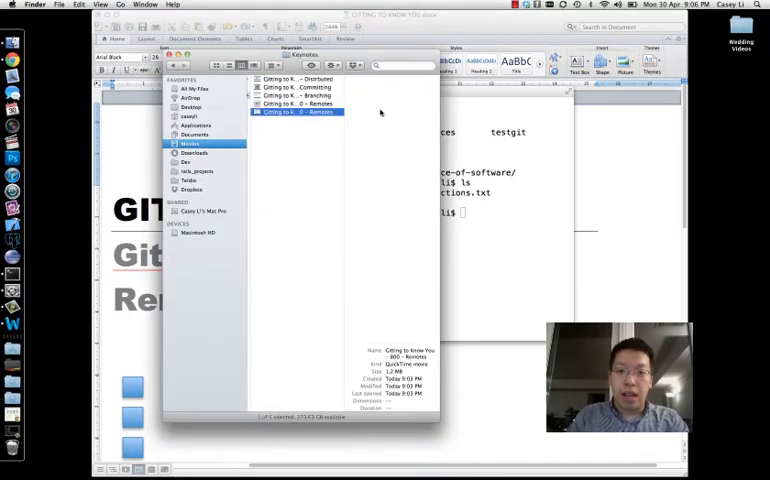
Step: Open the 'Gitting to Know You – Remotes' movie from the Finder Movies folder
double_click(296, 111)
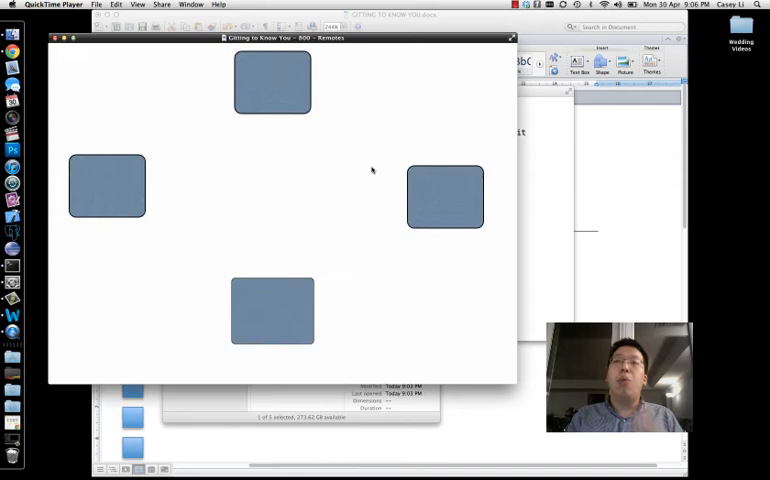
mouse_move(204, 238)
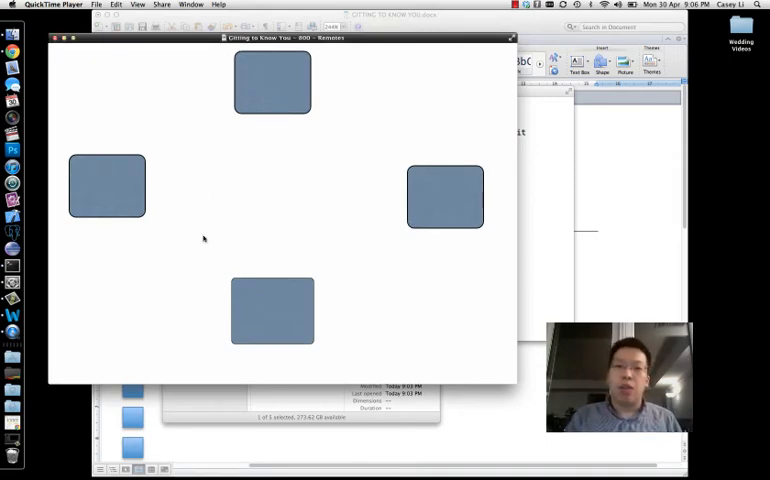
mouse_move(196, 223)
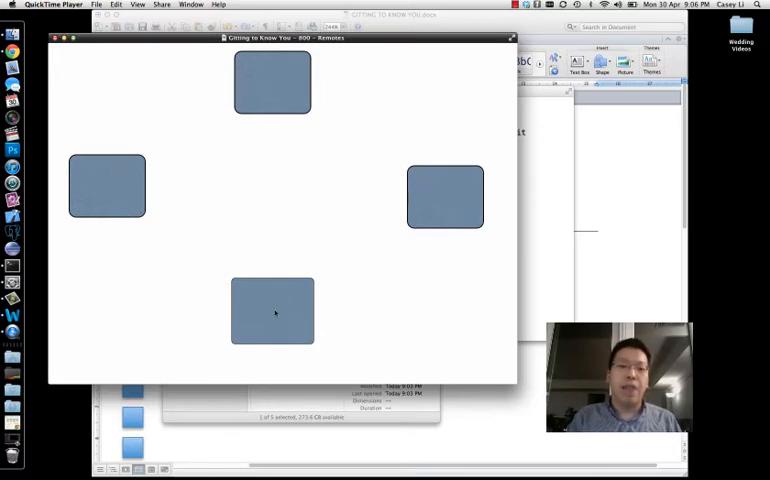
mouse_move(108, 243)
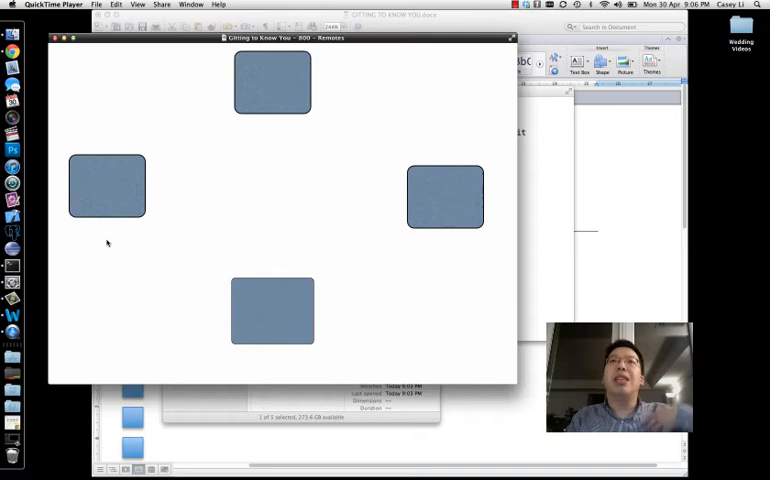
mouse_move(64, 160)
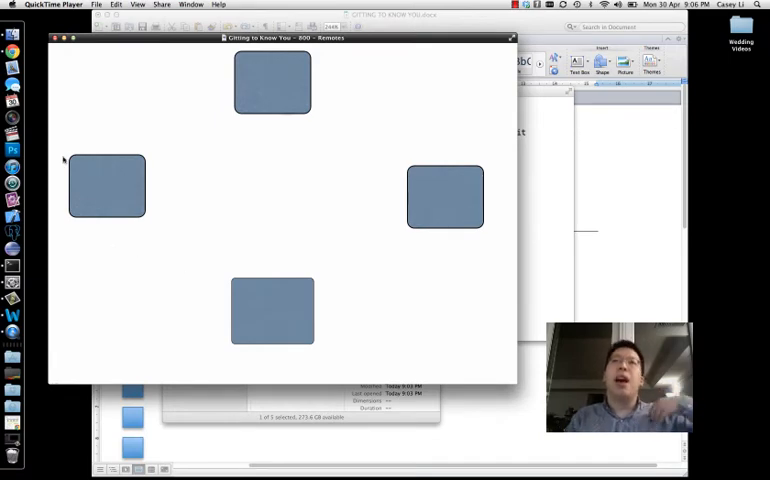
mouse_move(132, 208)
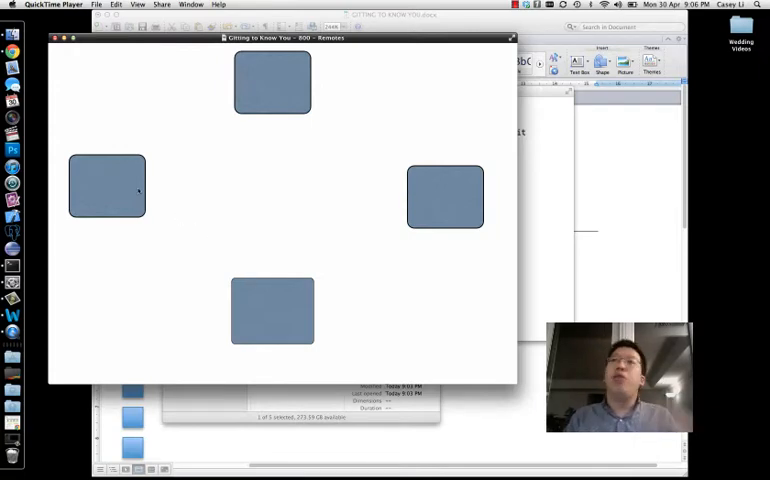
mouse_move(122, 194)
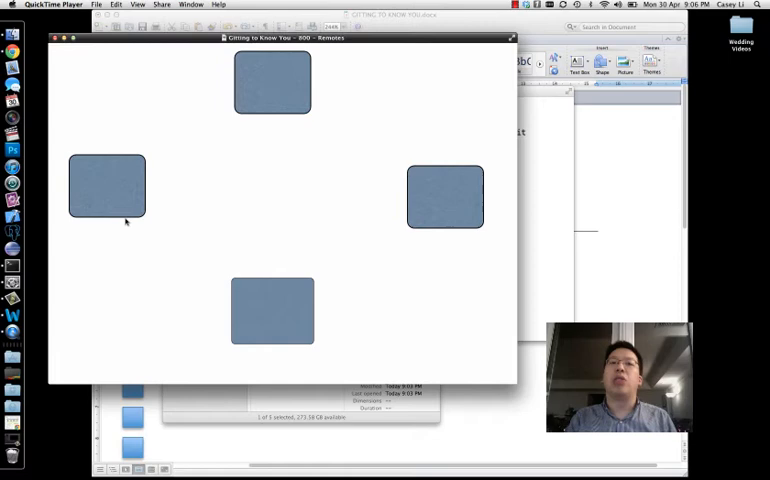
mouse_move(128, 172)
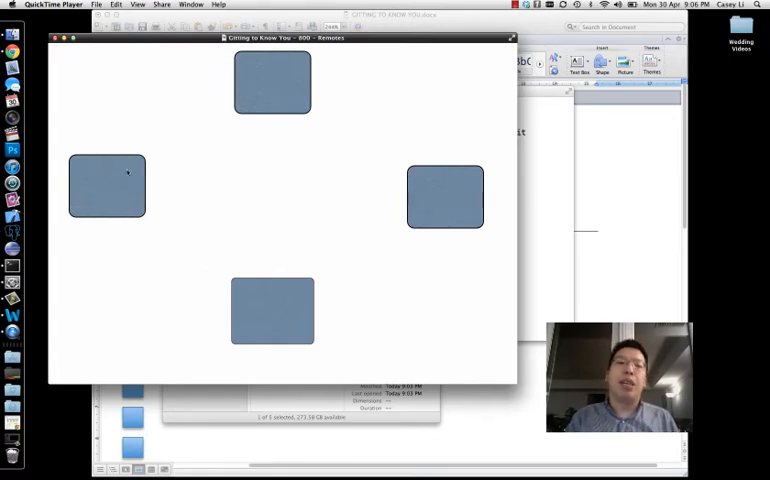
mouse_move(117, 195)
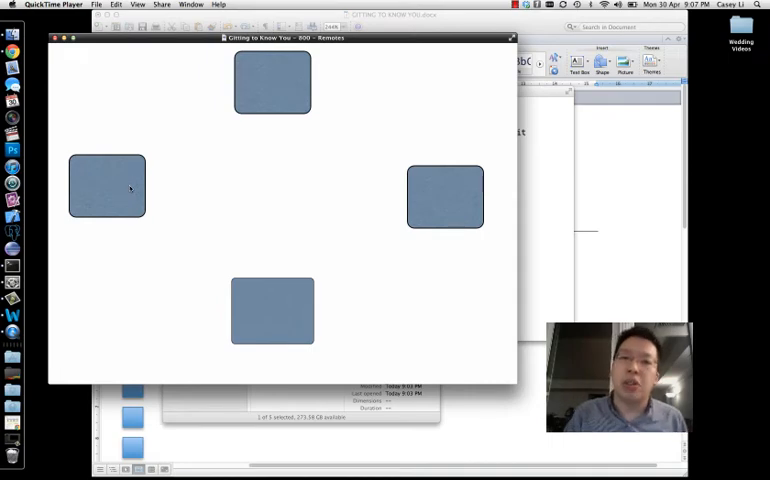
mouse_move(258, 150)
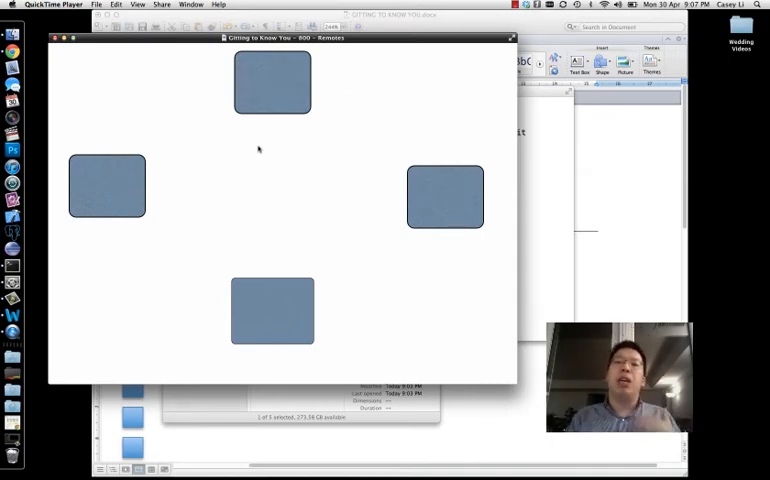
mouse_move(413, 158)
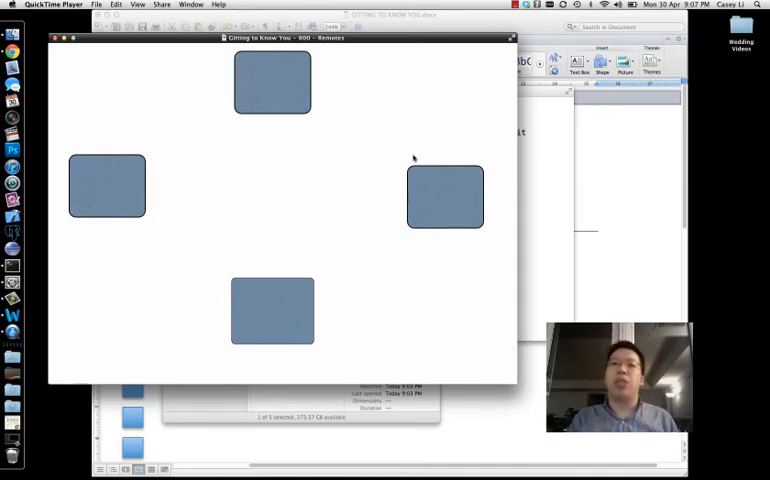
mouse_move(308, 97)
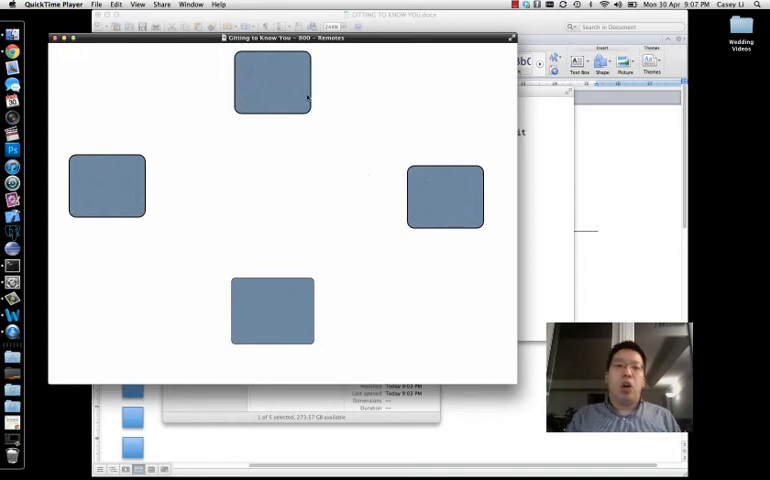
mouse_move(335, 269)
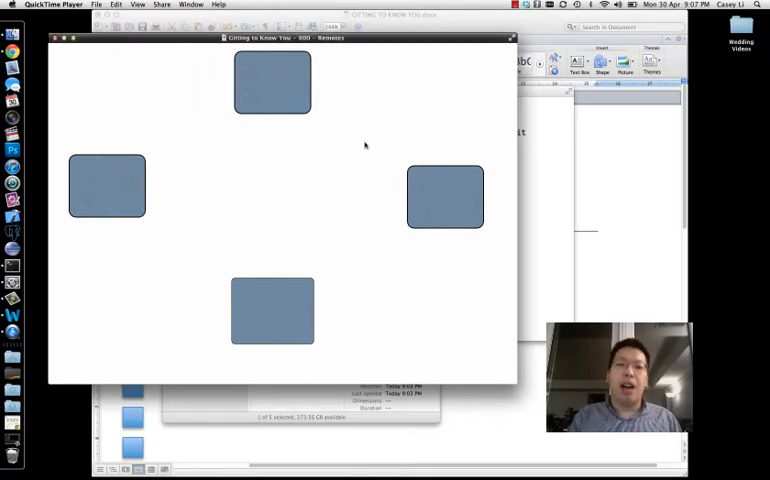
mouse_move(432, 251)
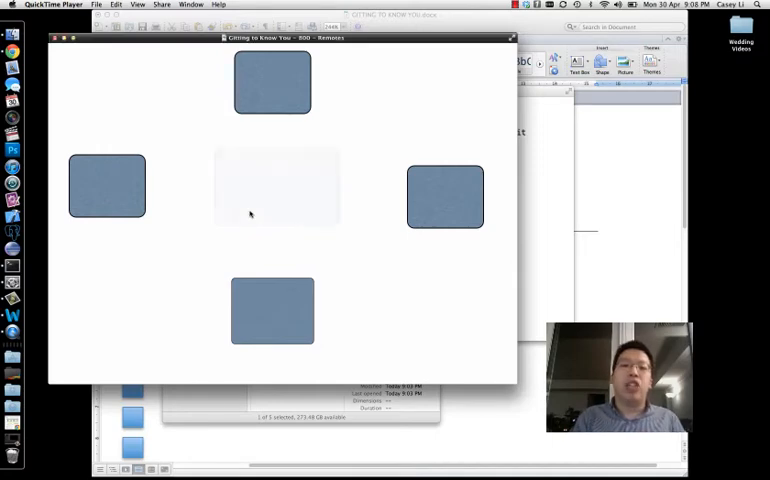
Step: Continue playback until the larger central box forms among the four blue boxes
left_click(276, 186)
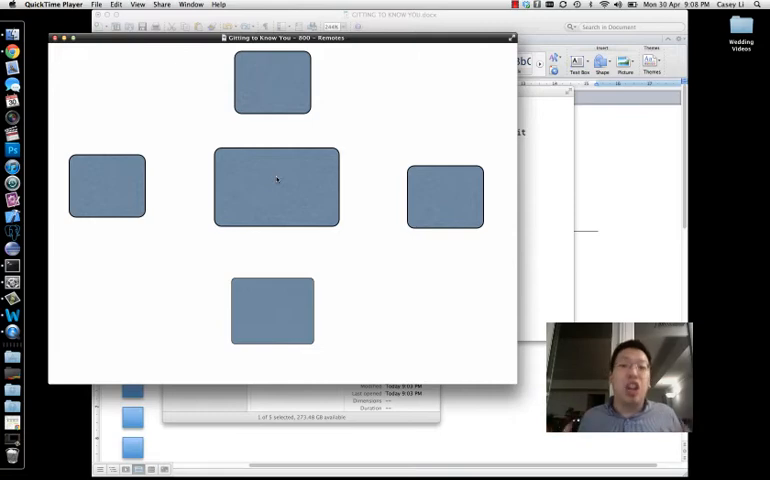
mouse_move(213, 128)
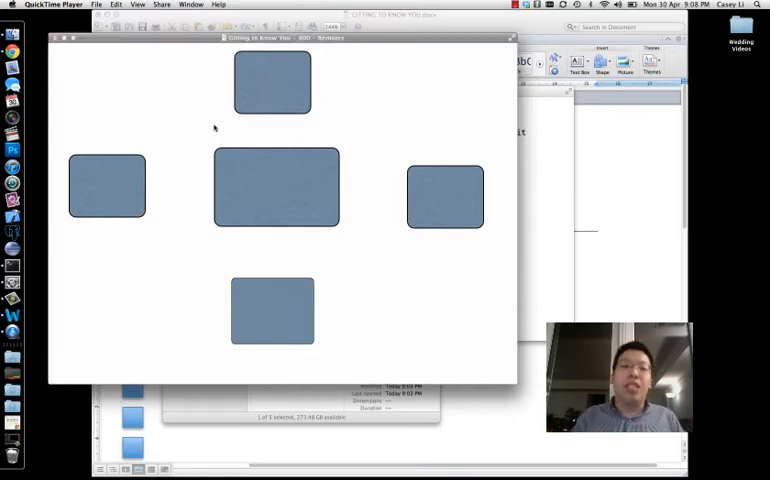
mouse_move(334, 244)
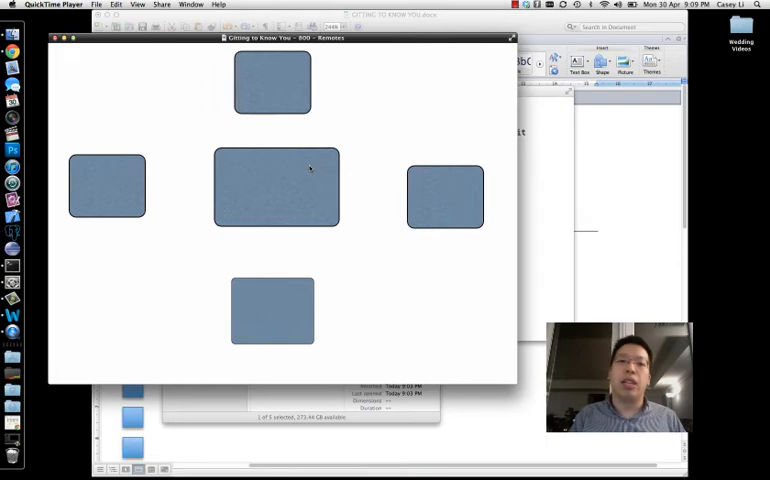
Step: Label the central box GITHUB, leaving the four surrounding boxes blank
type("GITHUB")
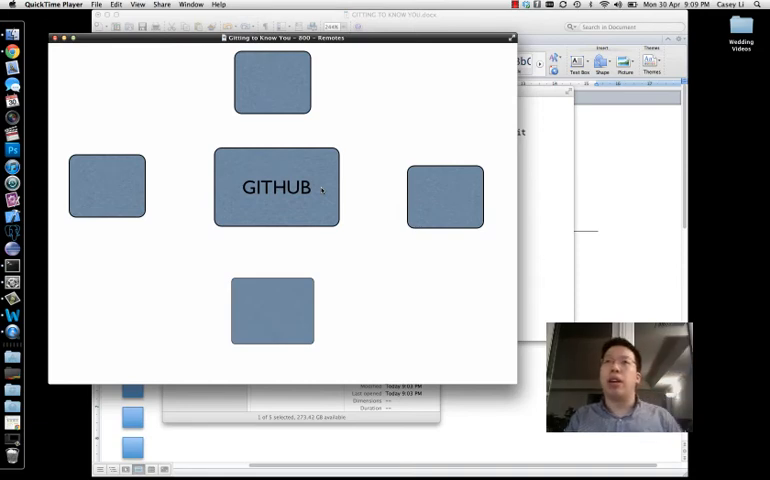
mouse_move(348, 201)
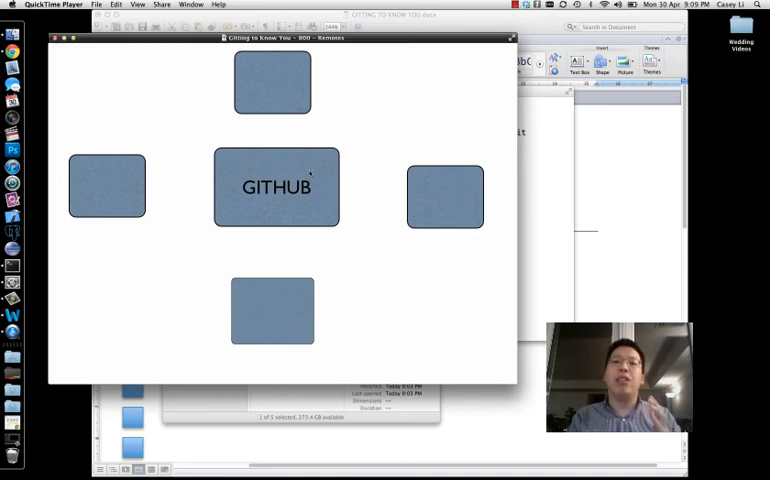
mouse_move(305, 180)
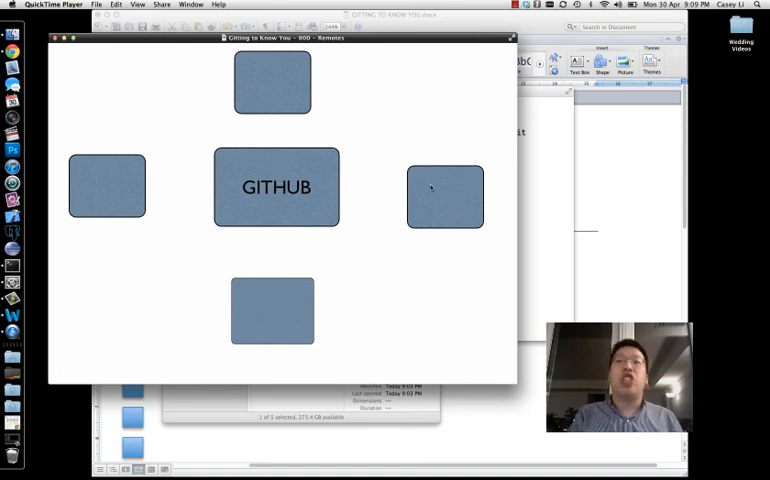
mouse_move(317, 168)
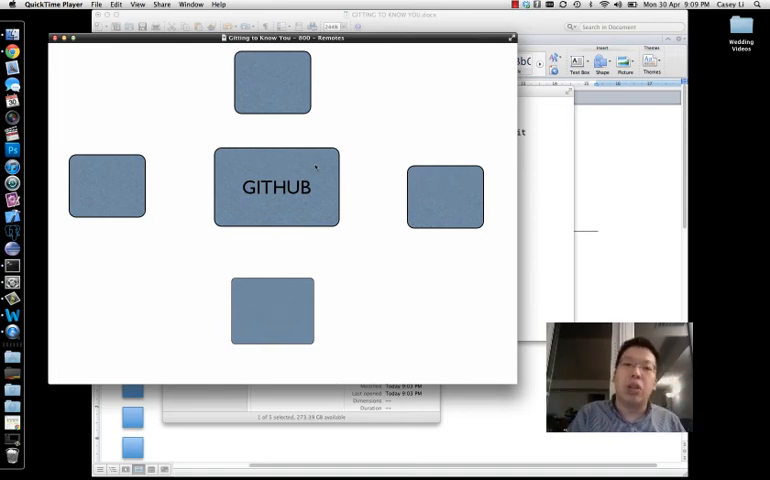